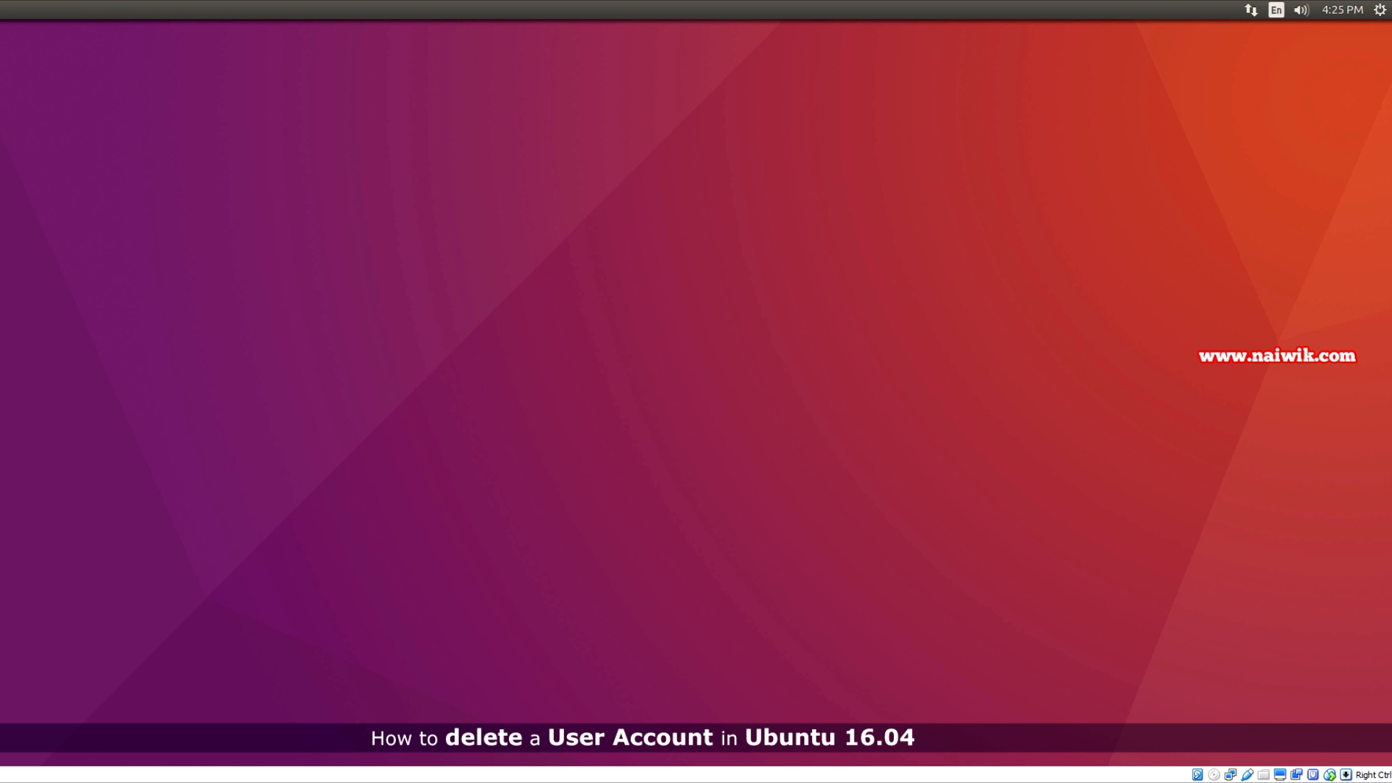
Step: Reach the User Accounts panel via the gear menu's System Settings
{"action": "left_click", "coordinate": [1377, 9]}
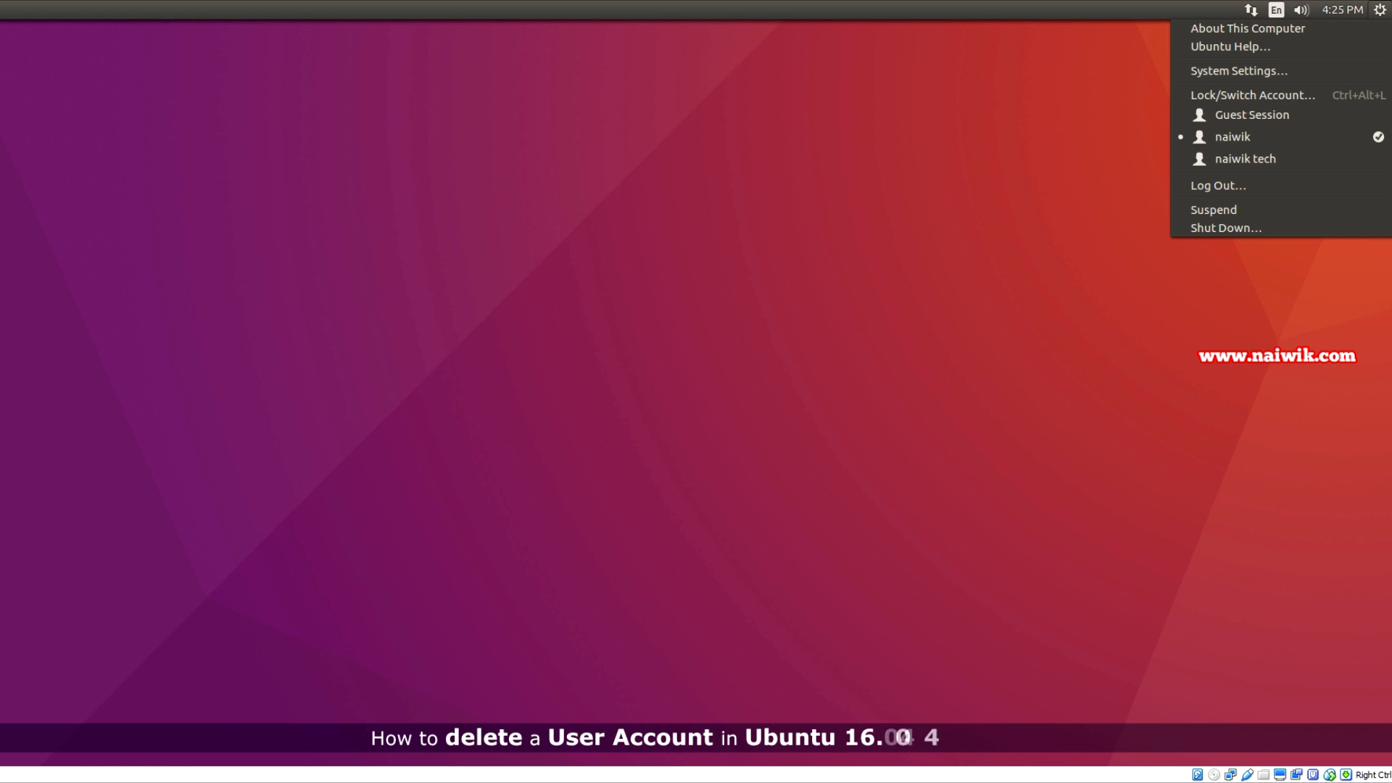
{"action": "left_click", "coordinate": [1238, 70]}
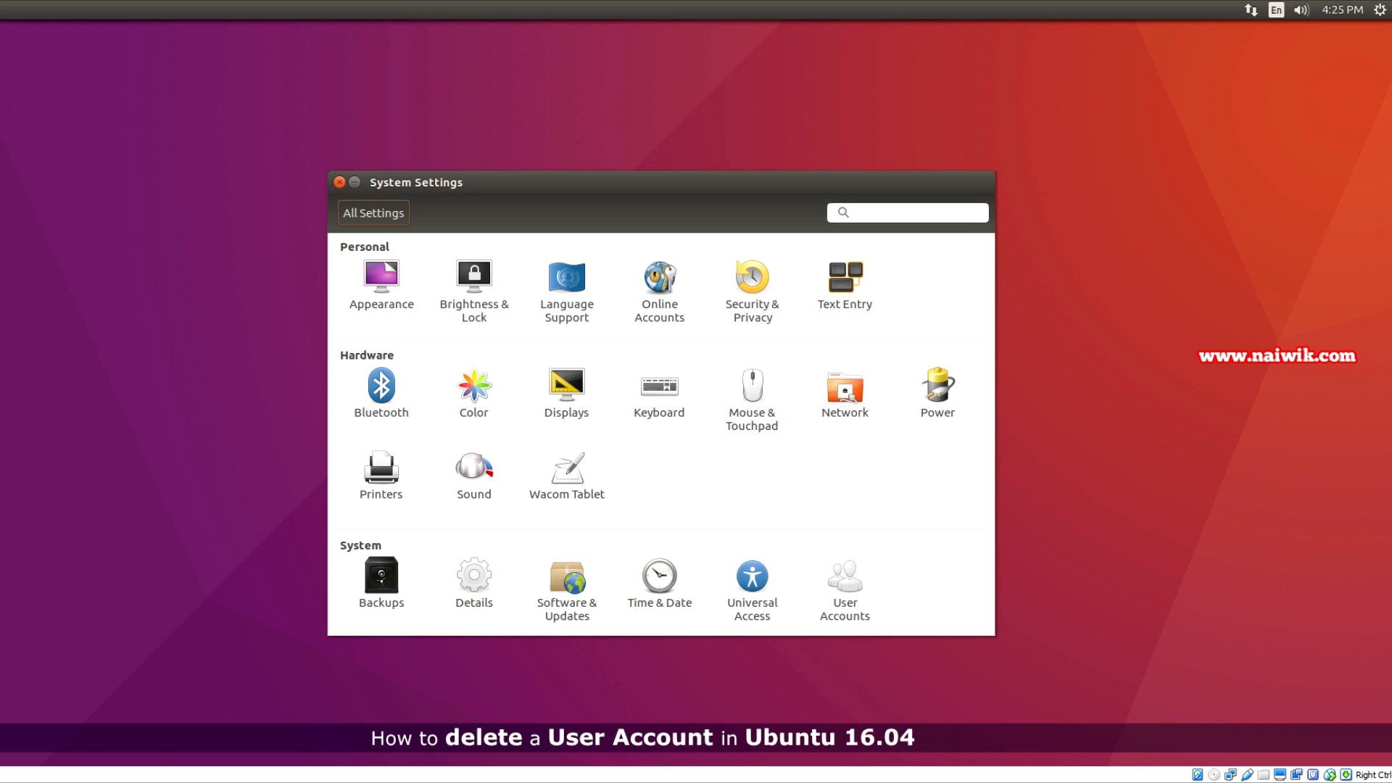
{"action": "left_click", "coordinate": [843, 589]}
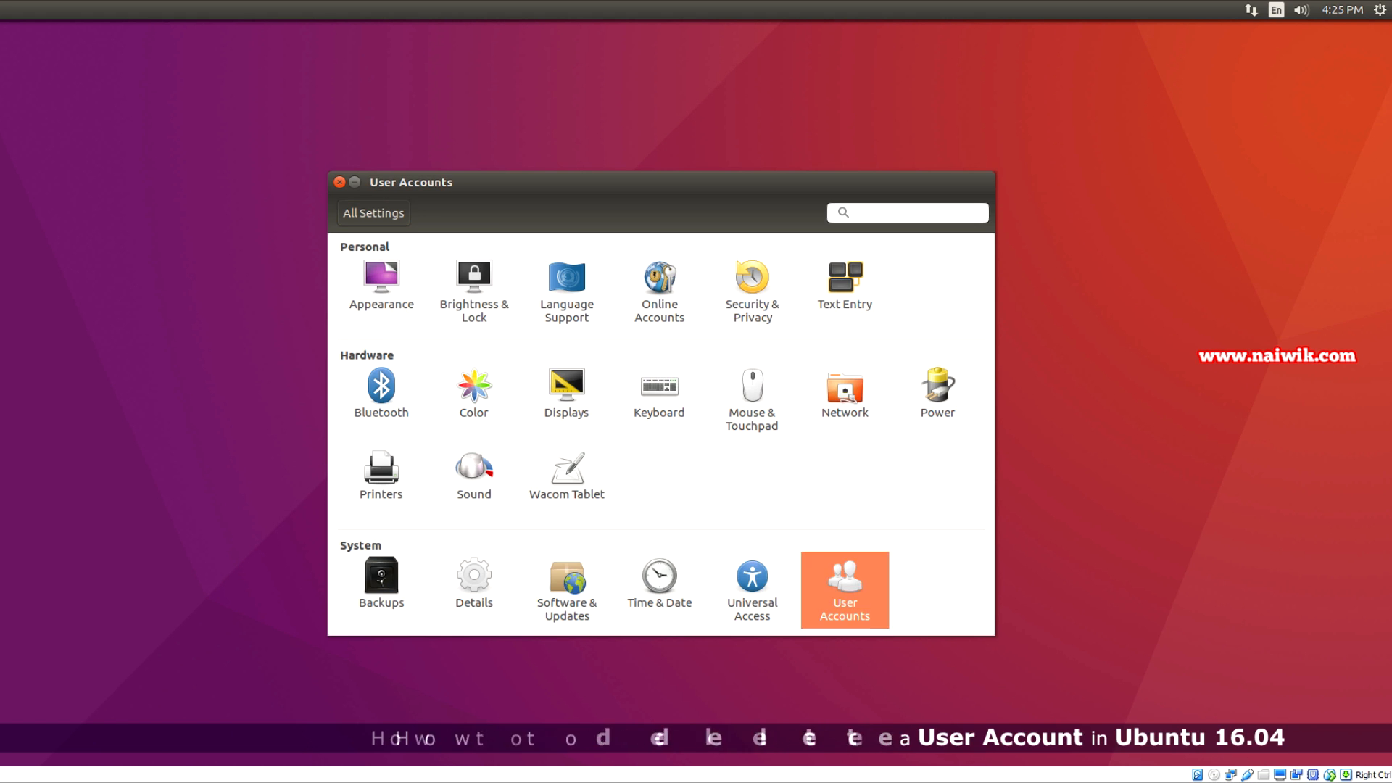
Step: Unlock the User Accounts panel by authenticating with the administrator password
{"action": "left_click", "coordinate": [843, 589]}
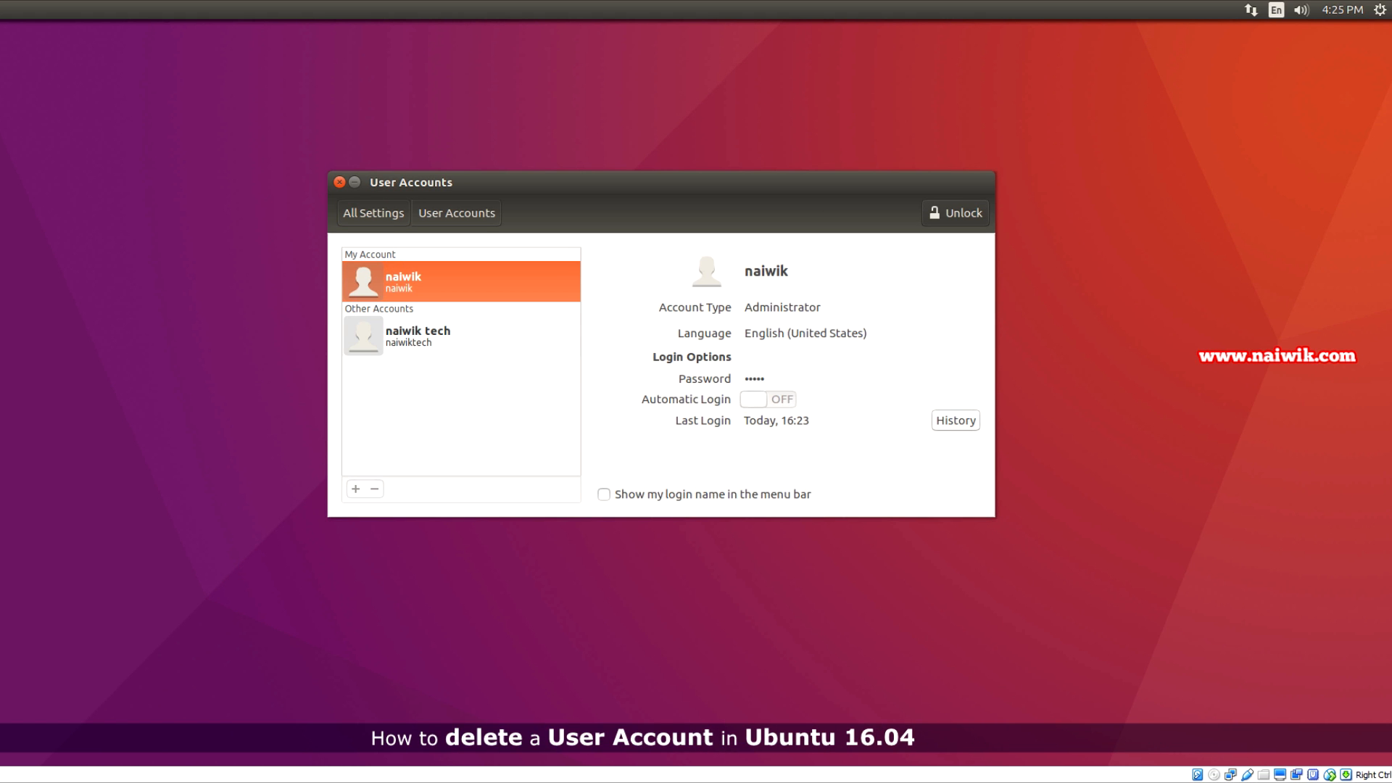
{"action": "left_click", "coordinate": [954, 212]}
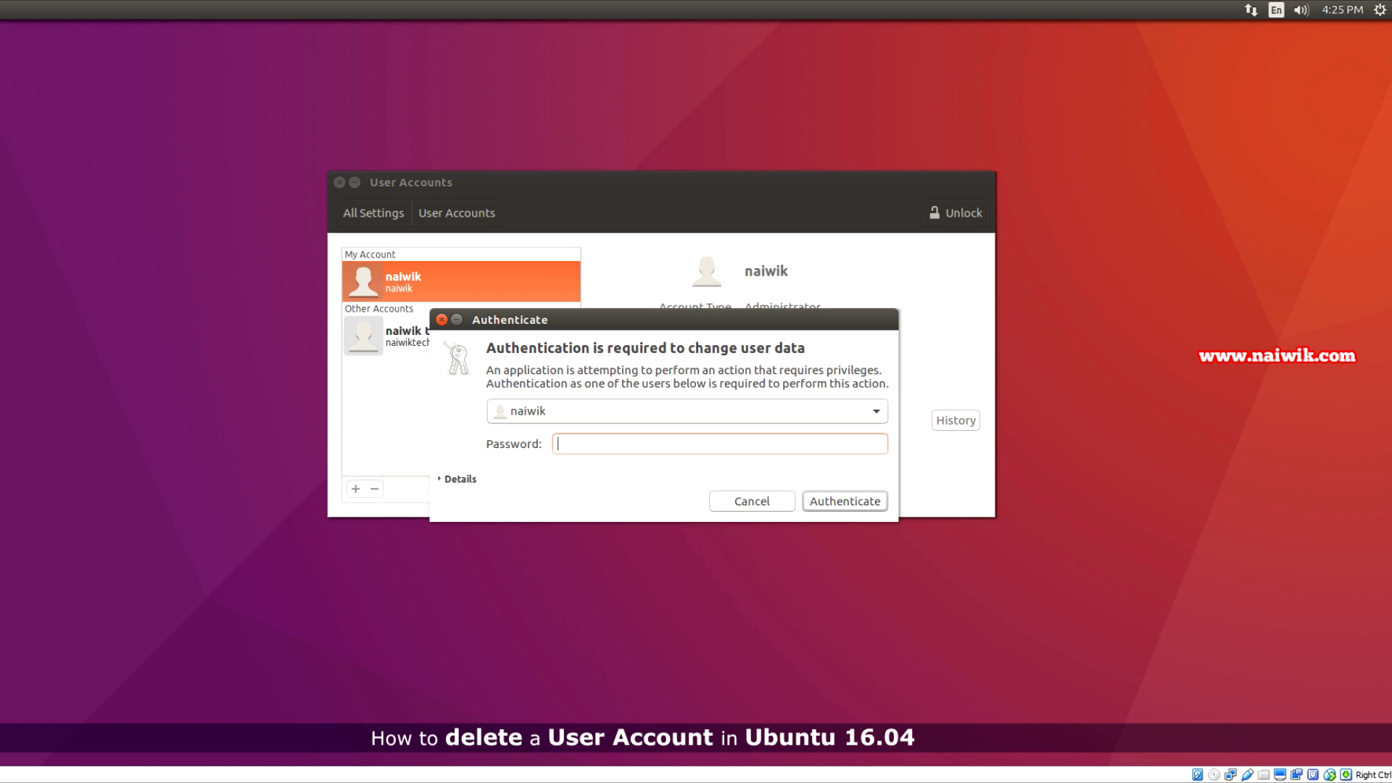
{"action": "type", "text": "•••••"}
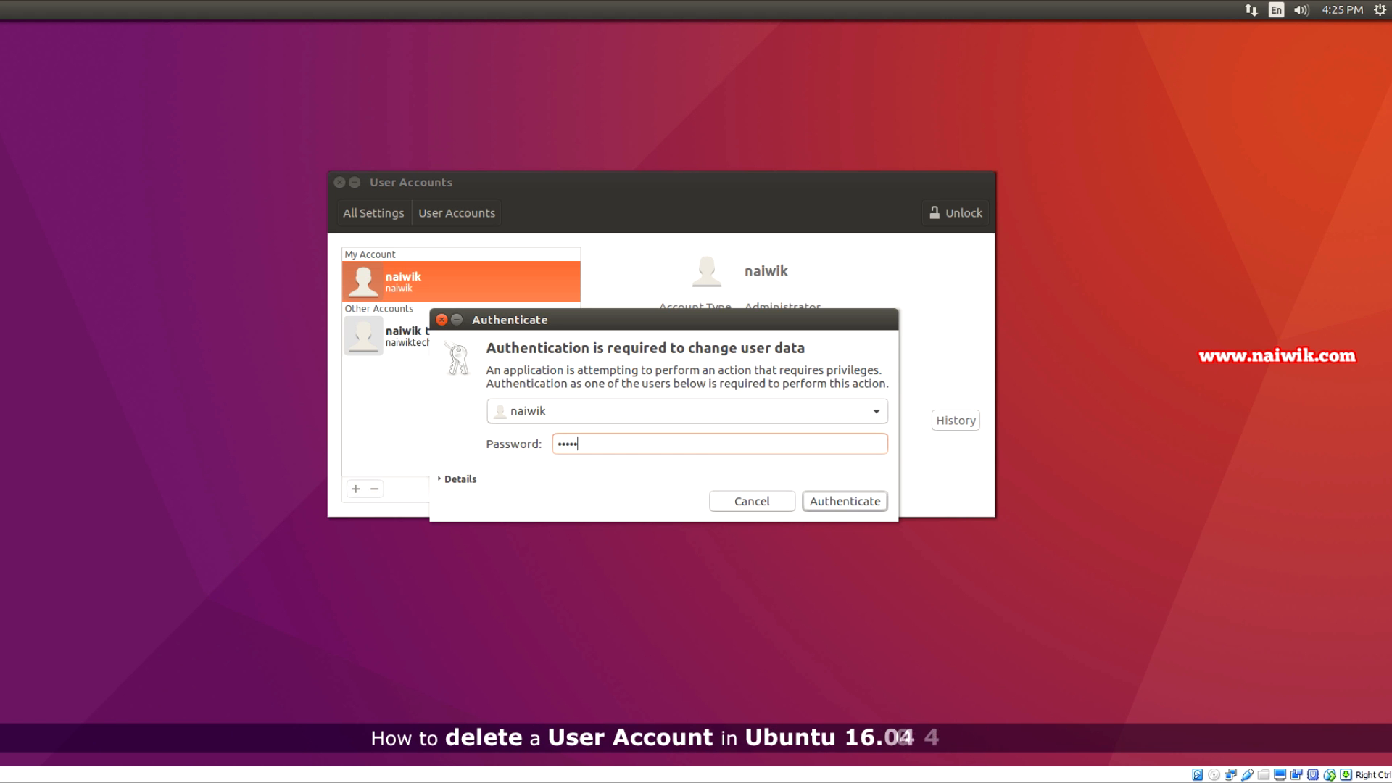
{"action": "left_click", "coordinate": [844, 500]}
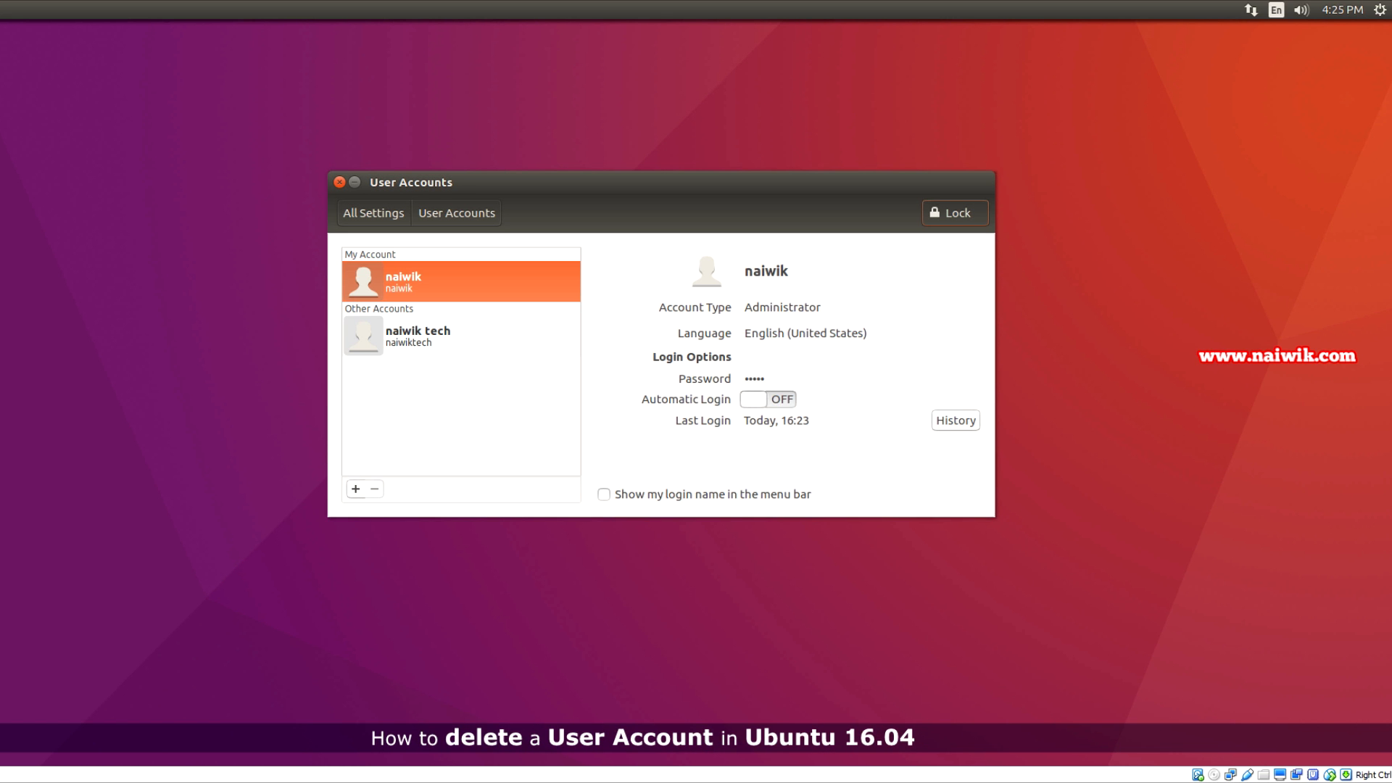
Step: Remove the 'naiwik tech' account and choose Delete Files so only 'naiwik' remains
{"action": "left_click", "coordinate": [418, 336]}
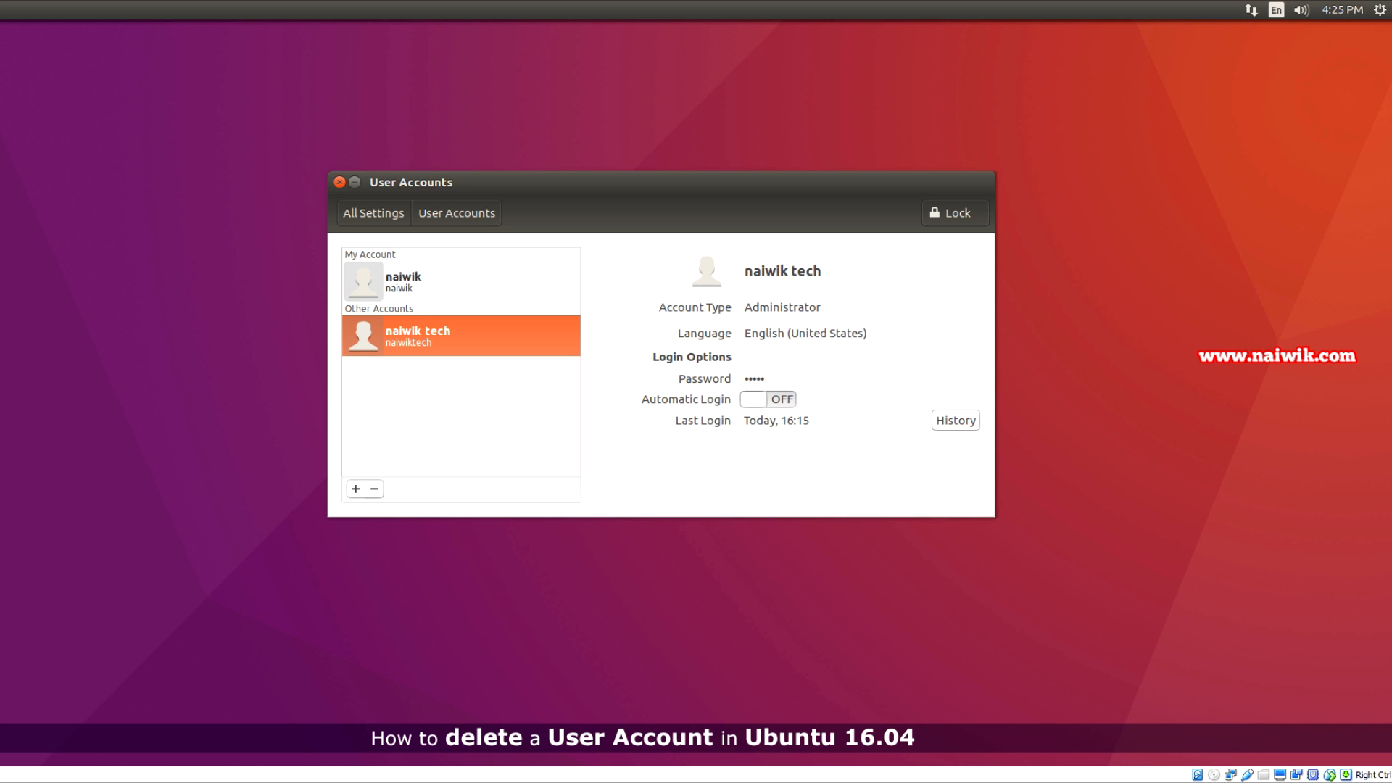
{"action": "mouse_move", "coordinate": [374, 488]}
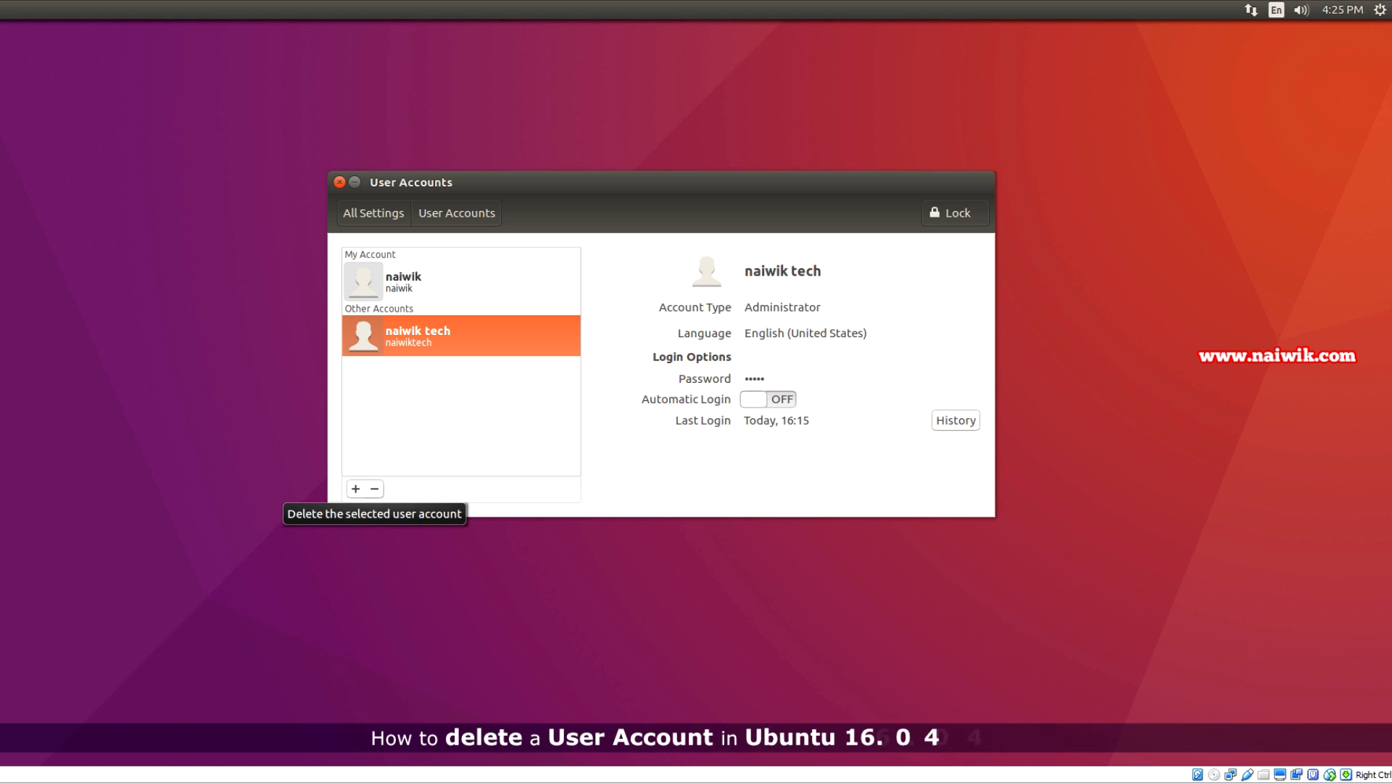
{"action": "left_click", "coordinate": [374, 489]}
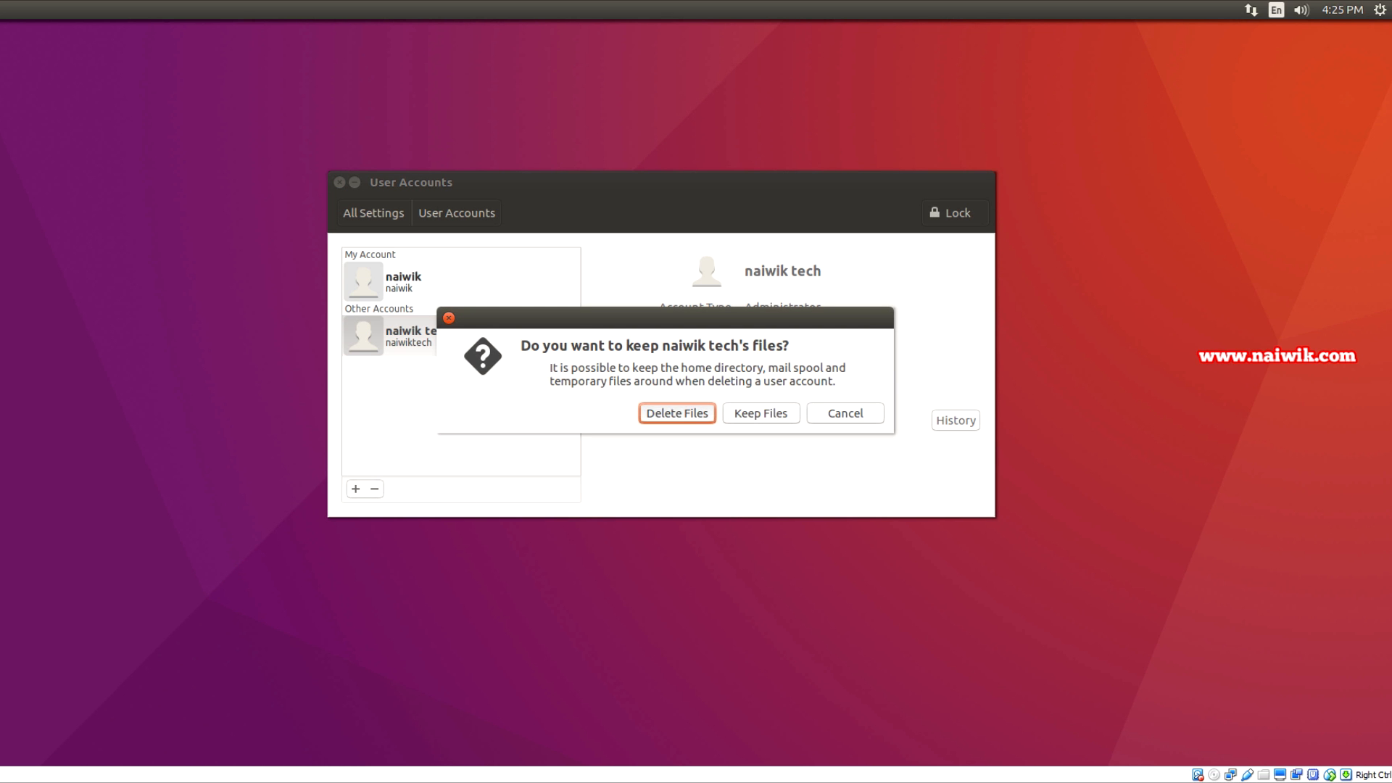
{"action": "left_click", "coordinate": [675, 412]}
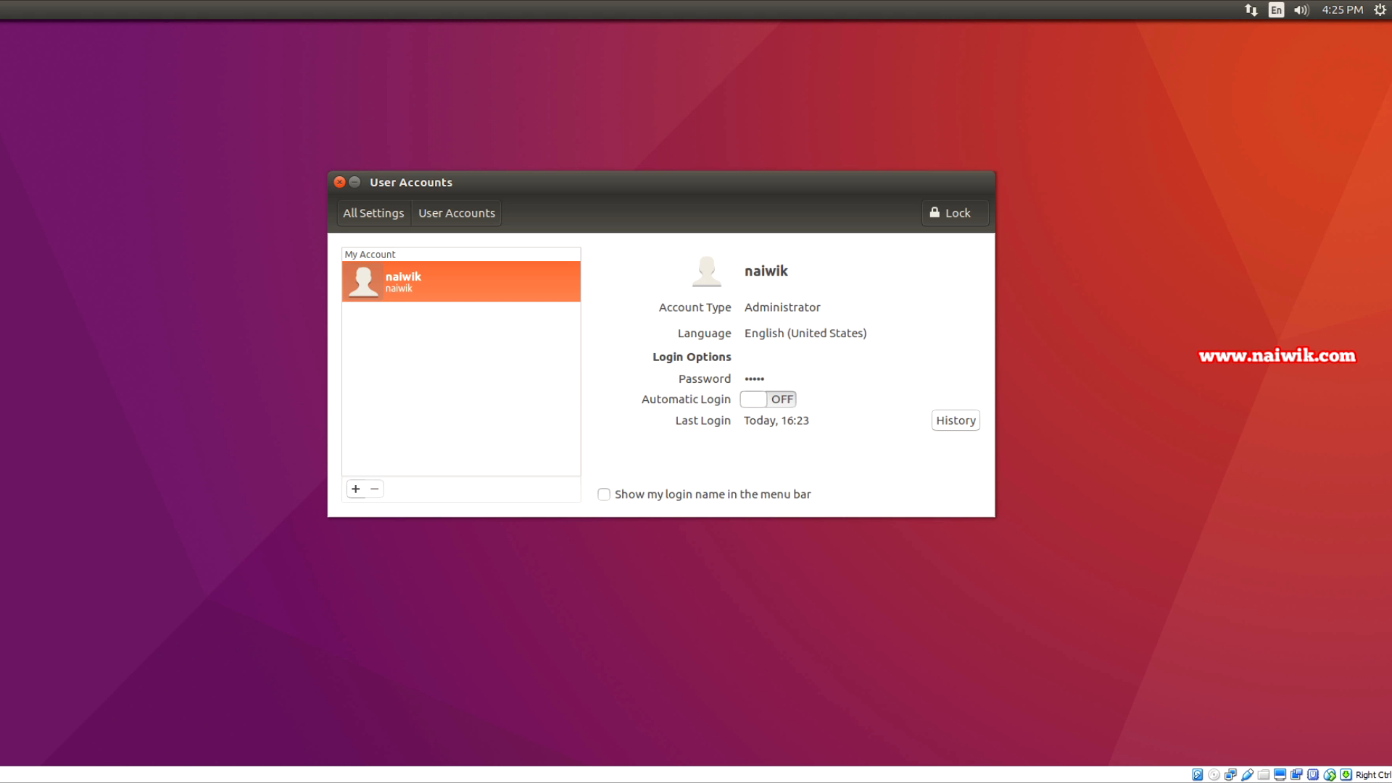